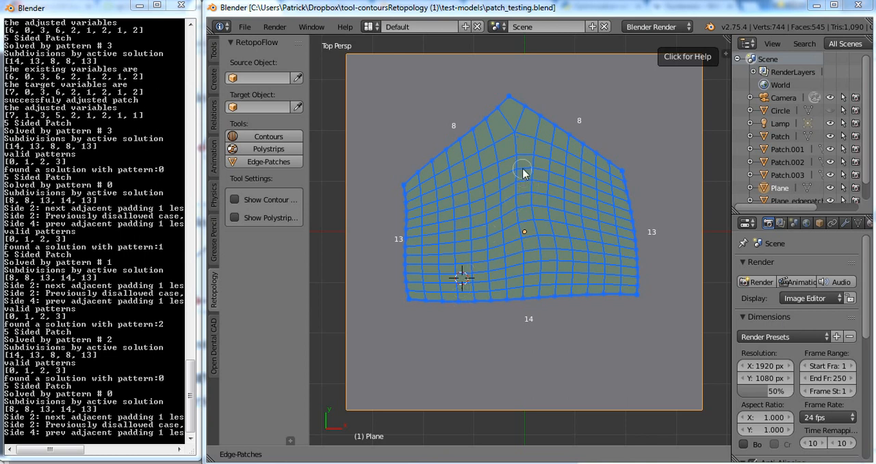
{"action": "mouse_move", "coordinate": [514, 134]}
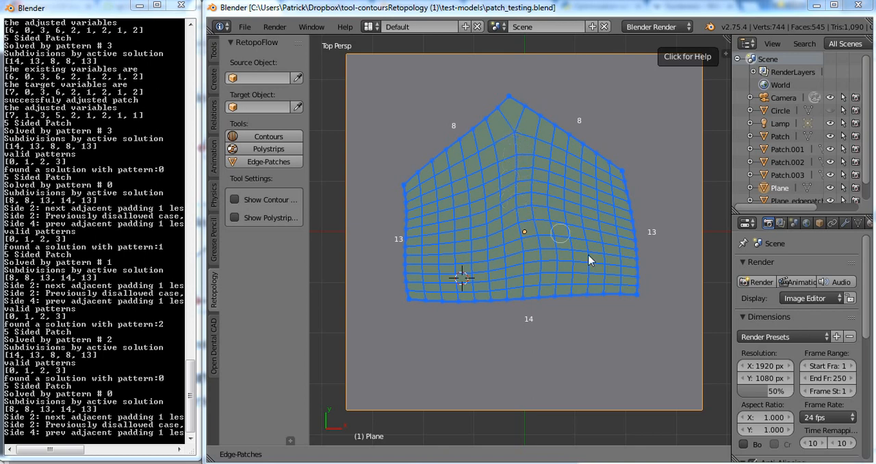
{"action": "mouse_move", "coordinate": [411, 146]}
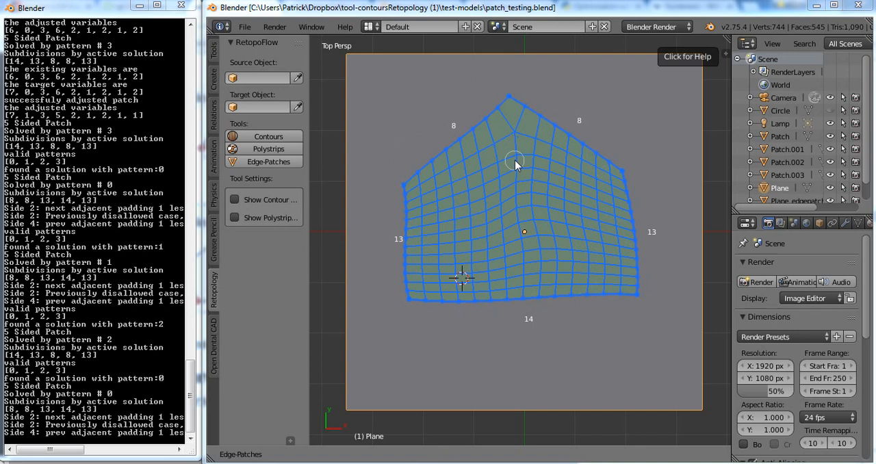
{"action": "mouse_move", "coordinate": [446, 183]}
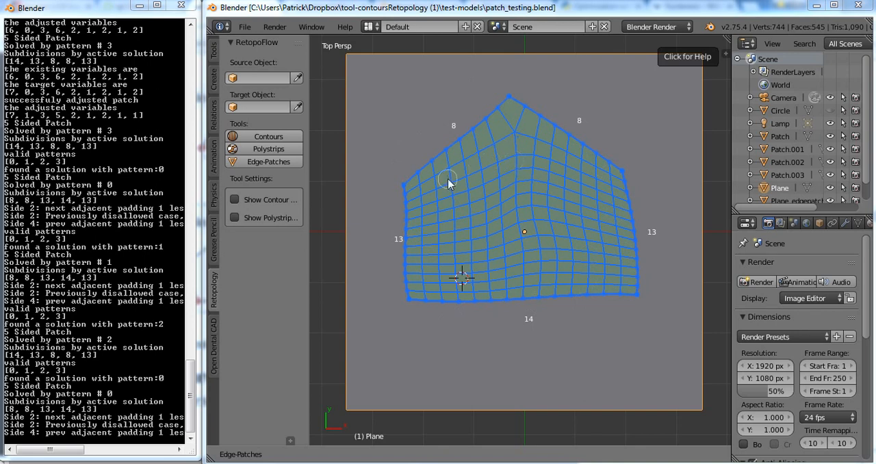
{"action": "mouse_move", "coordinate": [531, 134]}
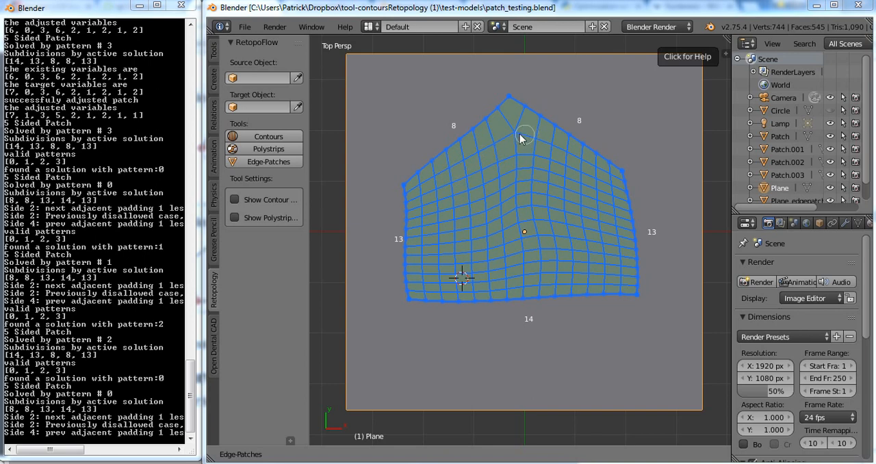
{"action": "mouse_move", "coordinate": [515, 134]}
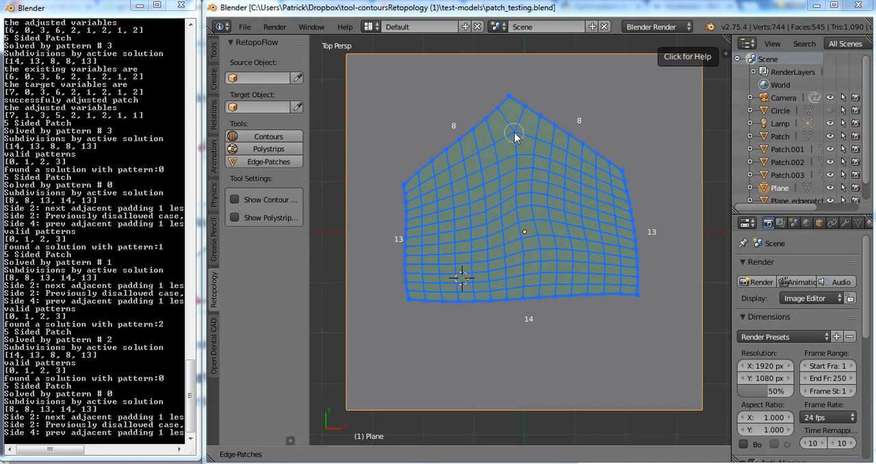
{"action": "mouse_move", "coordinate": [517, 140]}
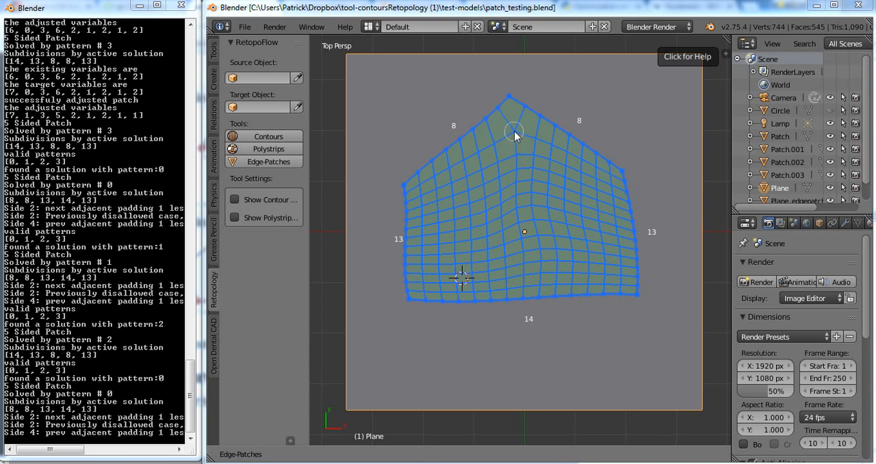
{"action": "mouse_move", "coordinate": [654, 191]}
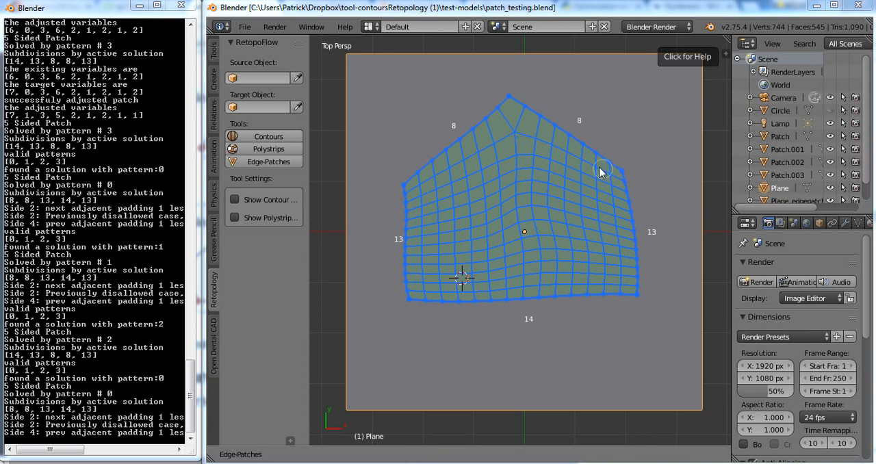
{"action": "mouse_move", "coordinate": [522, 125]}
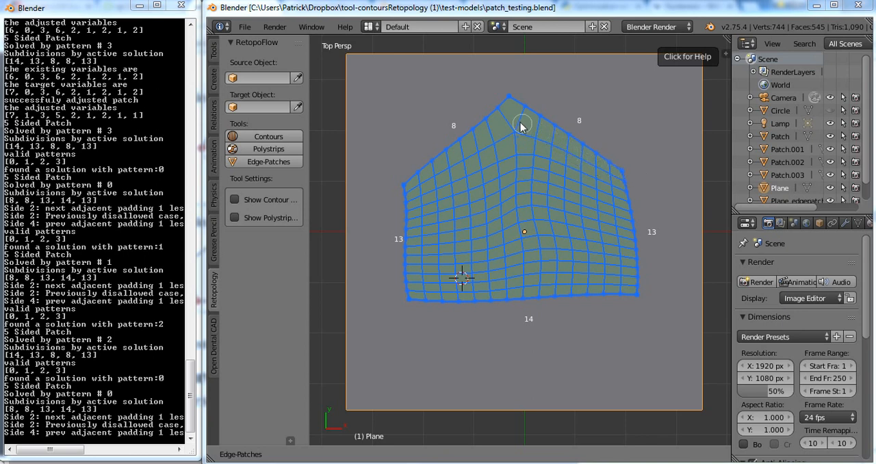
{"action": "mouse_move", "coordinate": [630, 150]}
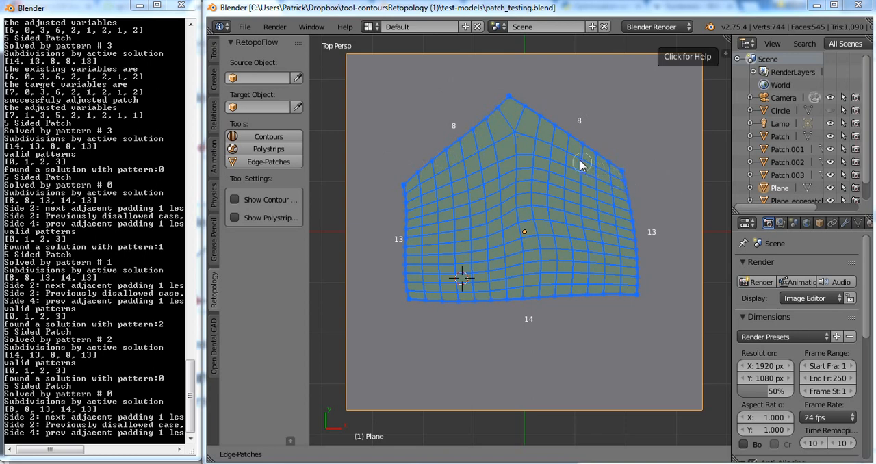
{"action": "mouse_move", "coordinate": [487, 150]}
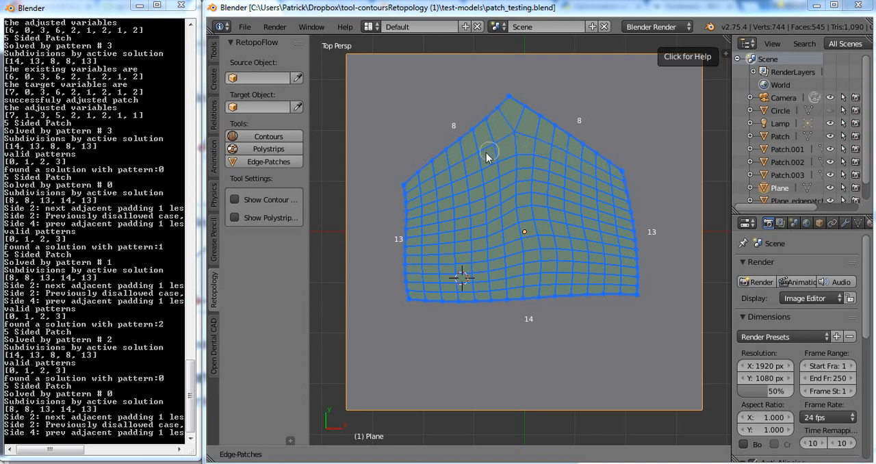
{"action": "mouse_move", "coordinate": [435, 183]}
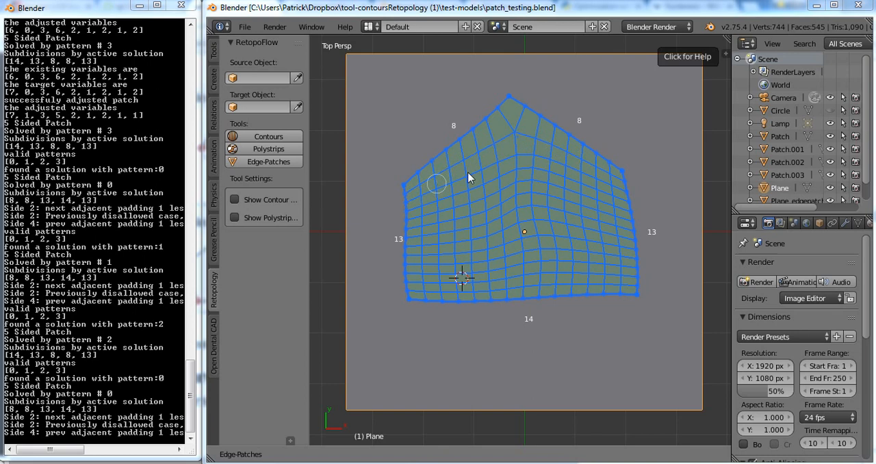
{"action": "mouse_move", "coordinate": [512, 165]}
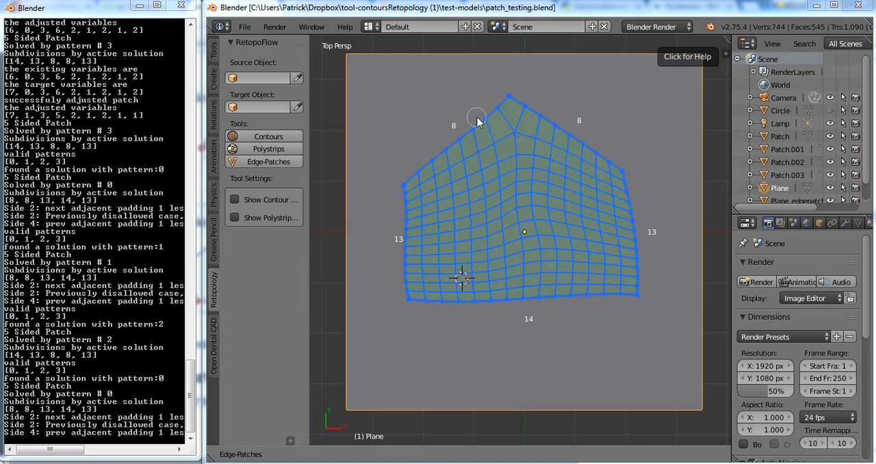
{"action": "mouse_move", "coordinate": [408, 235]}
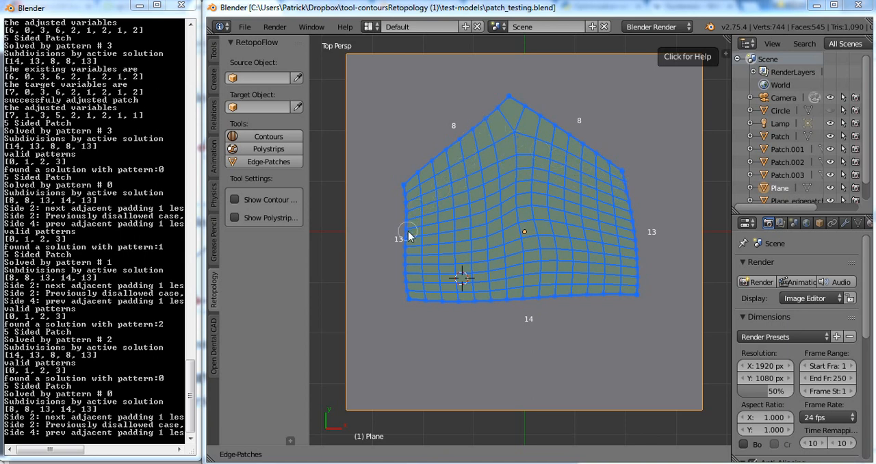
{"action": "mouse_move", "coordinate": [418, 172]}
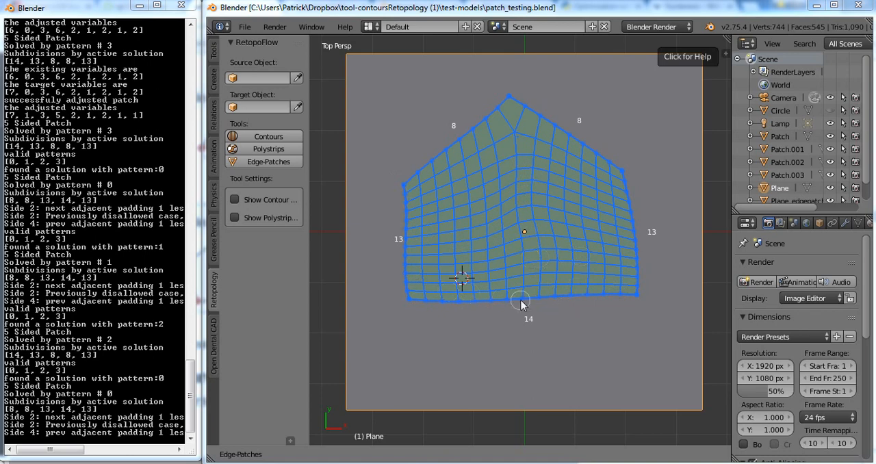
{"action": "mouse_move", "coordinate": [474, 280]}
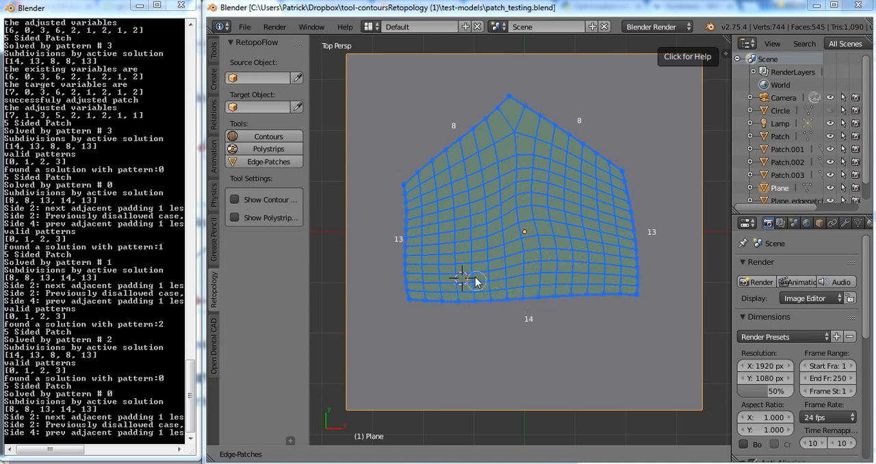
{"action": "mouse_move", "coordinate": [505, 130]}
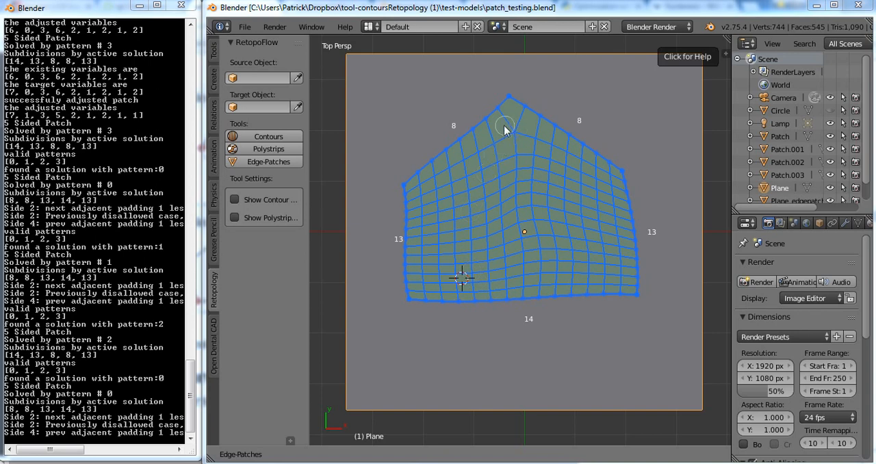
{"action": "mouse_move", "coordinate": [513, 134]}
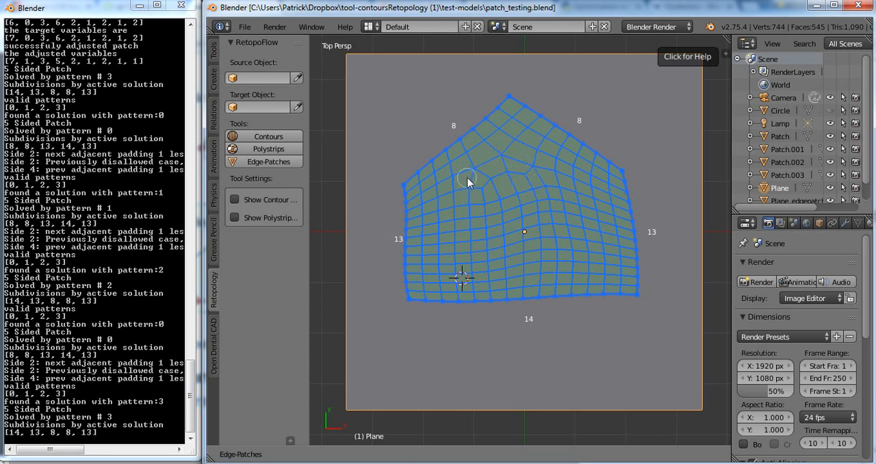
{"action": "mouse_move", "coordinate": [473, 171]}
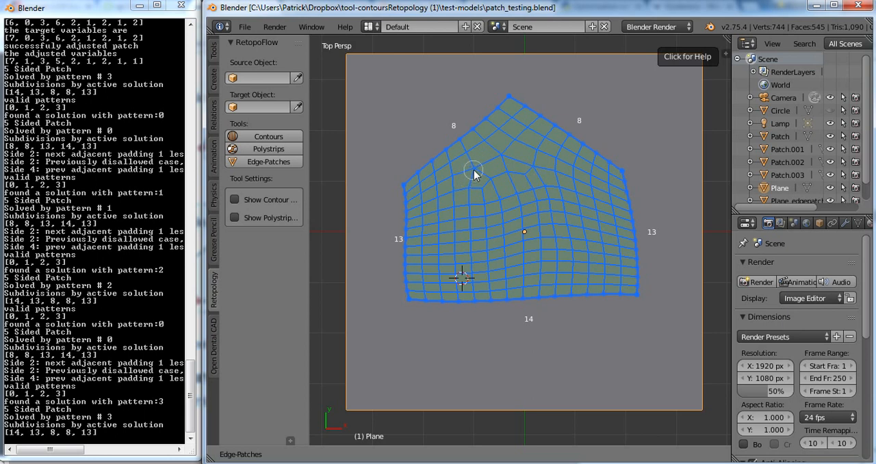
{"action": "mouse_move", "coordinate": [478, 172]}
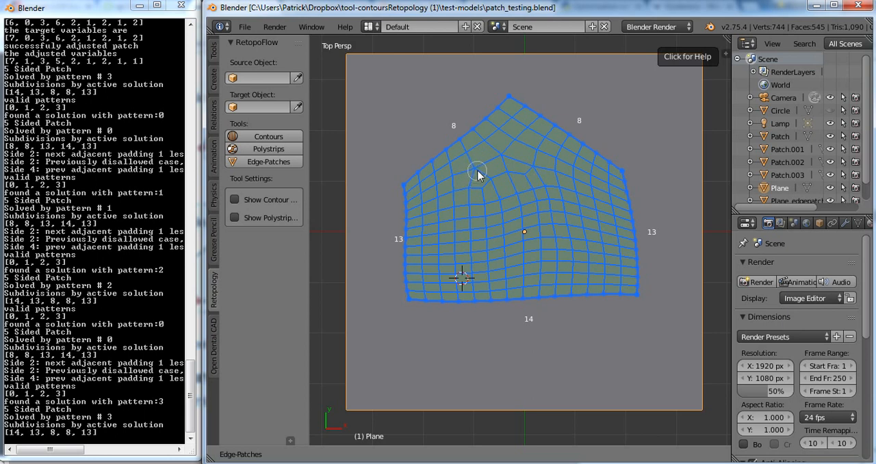
{"action": "mouse_move", "coordinate": [454, 112]}
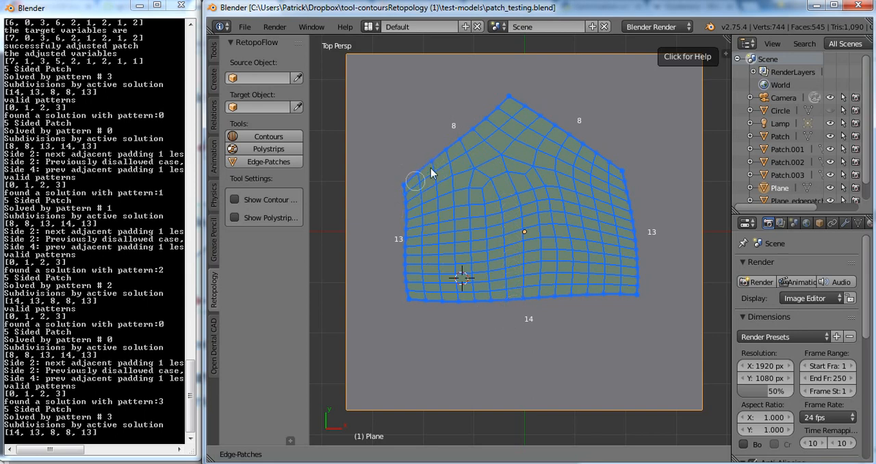
{"action": "mouse_move", "coordinate": [433, 162]}
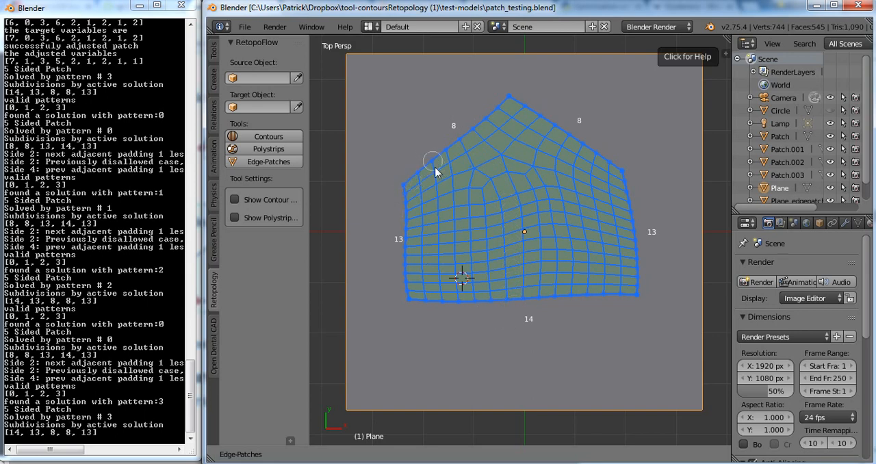
{"action": "mouse_move", "coordinate": [440, 275]}
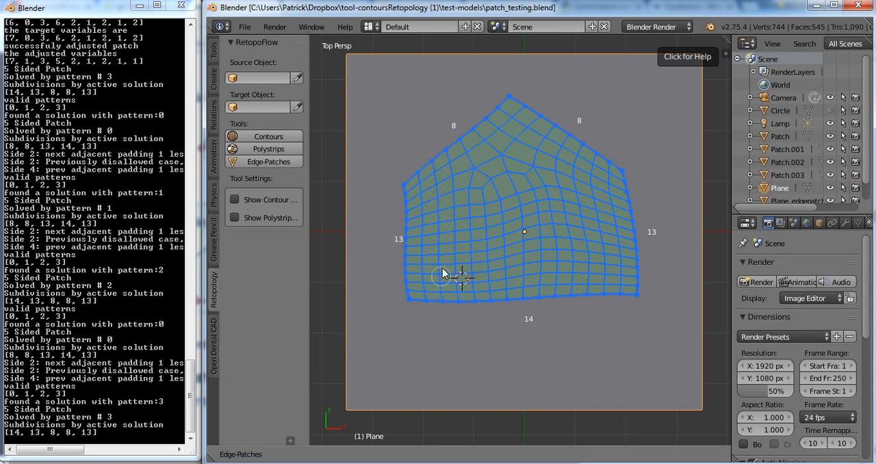
{"action": "mouse_move", "coordinate": [487, 163]}
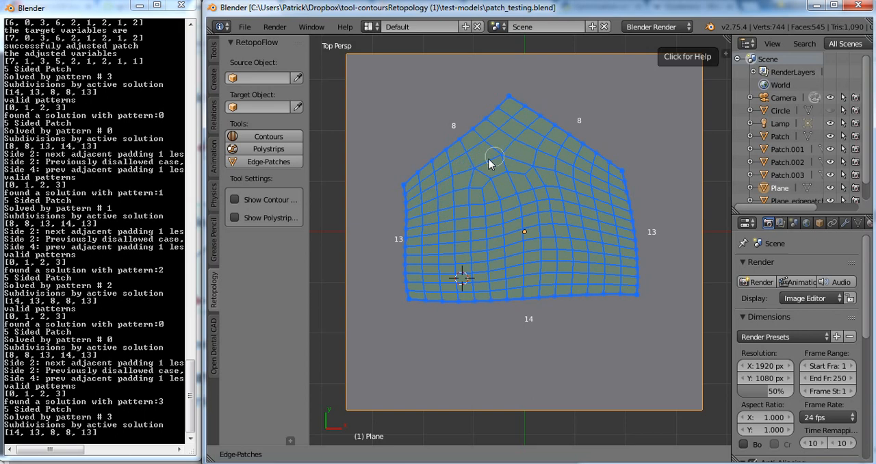
{"action": "mouse_move", "coordinate": [465, 180]}
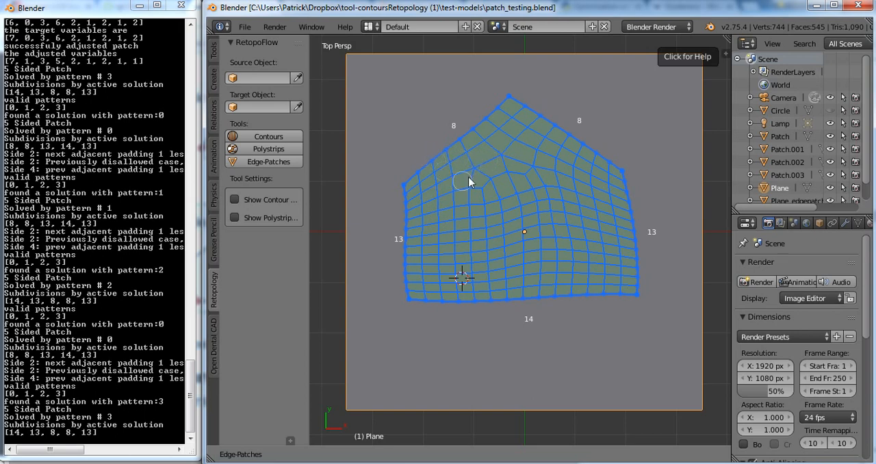
{"action": "mouse_move", "coordinate": [536, 175]}
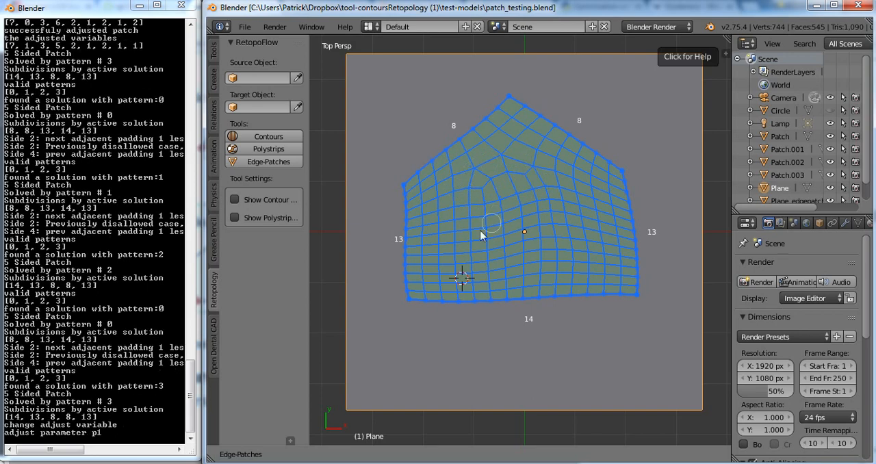
{"action": "mouse_move", "coordinate": [453, 168]}
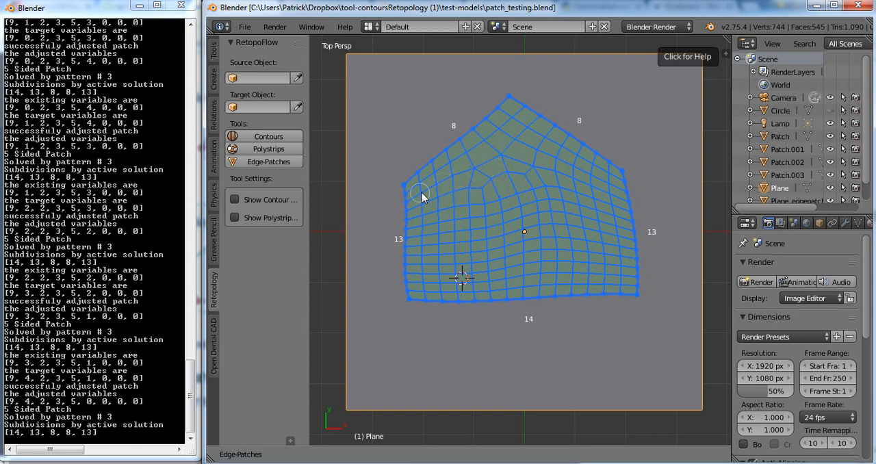
{"action": "mouse_move", "coordinate": [466, 162]}
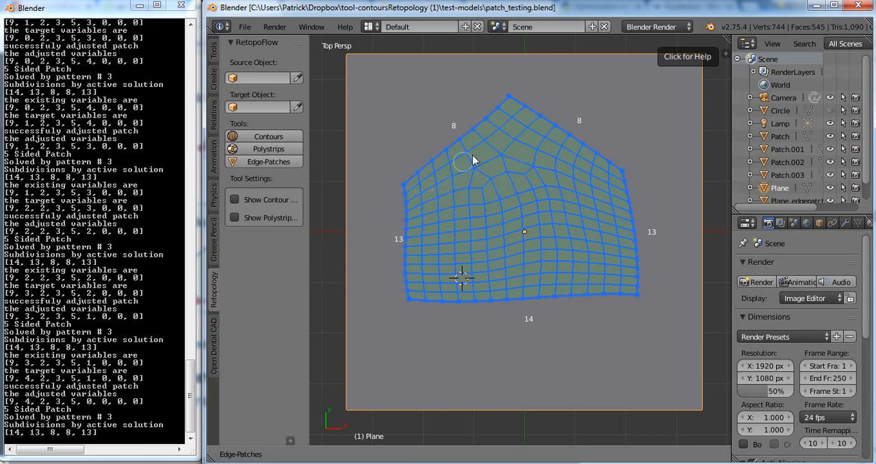
{"action": "mouse_move", "coordinate": [509, 183]}
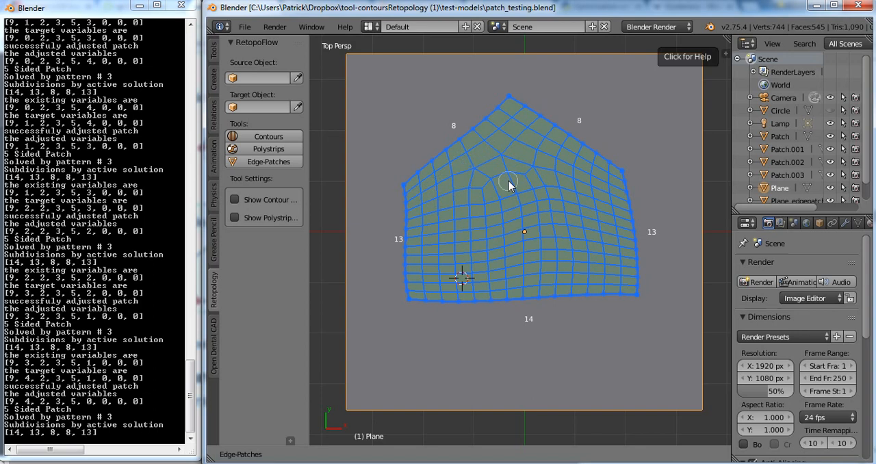
{"action": "mouse_move", "coordinate": [532, 190]}
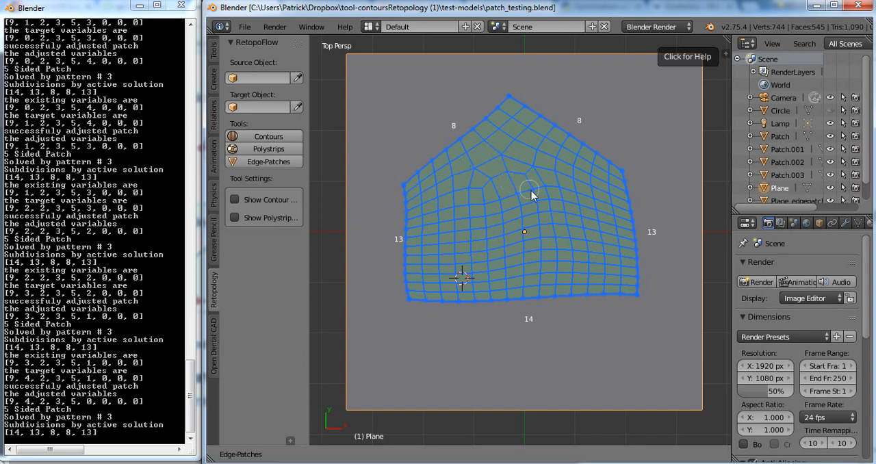
{"action": "mouse_move", "coordinate": [517, 169]}
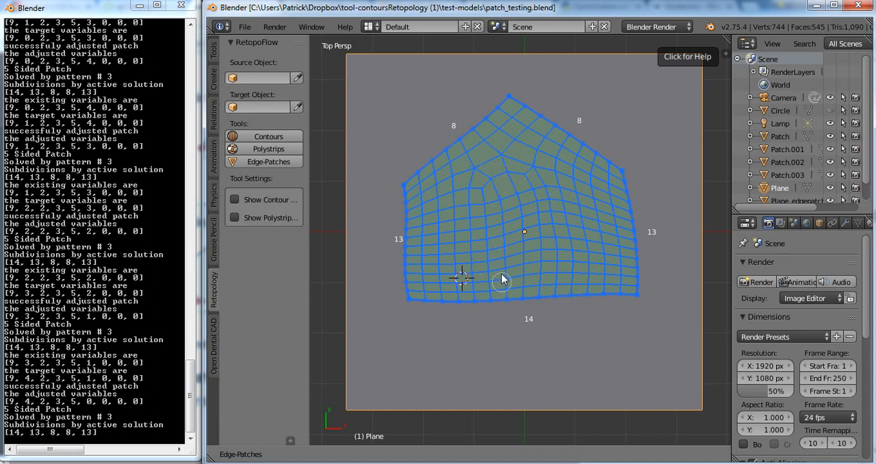
{"action": "mouse_move", "coordinate": [597, 279]}
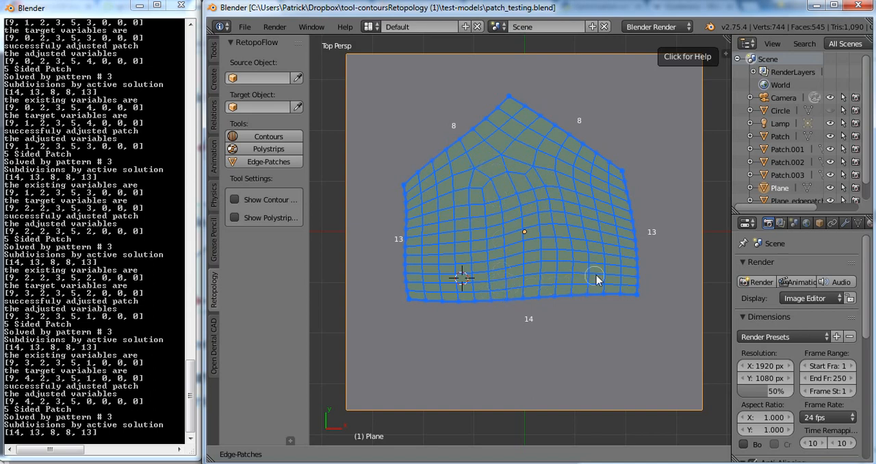
{"action": "mouse_move", "coordinate": [572, 227]}
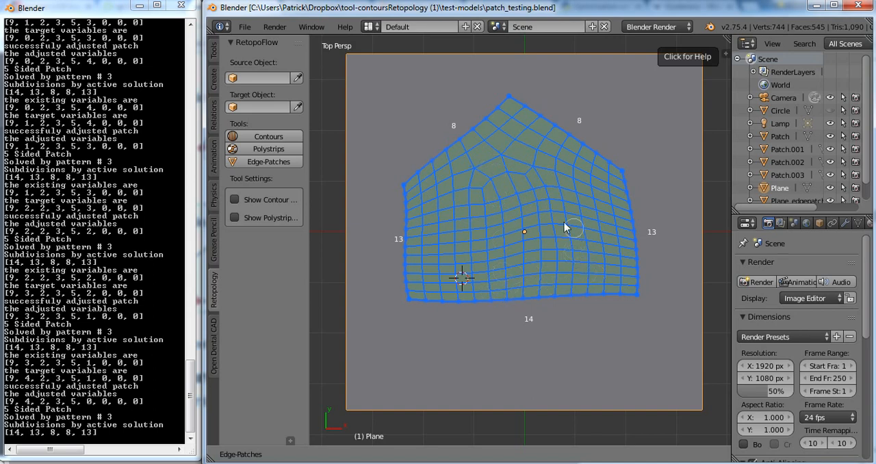
{"action": "mouse_move", "coordinate": [496, 177]}
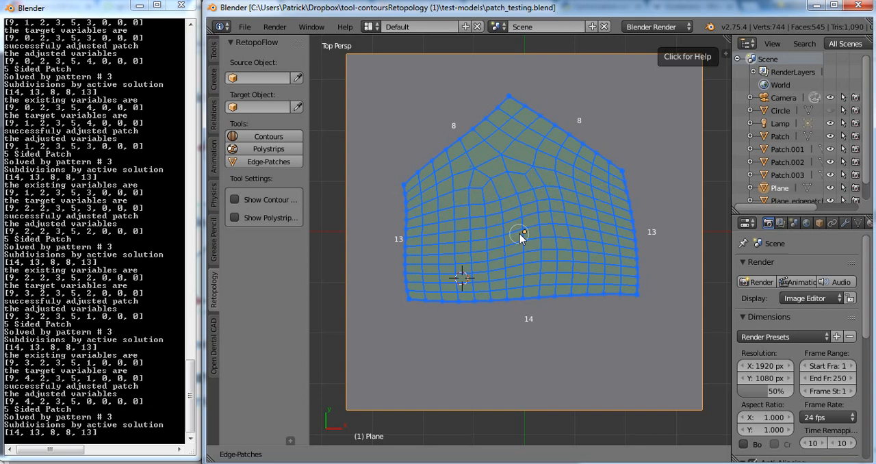
{"action": "mouse_move", "coordinate": [451, 156]}
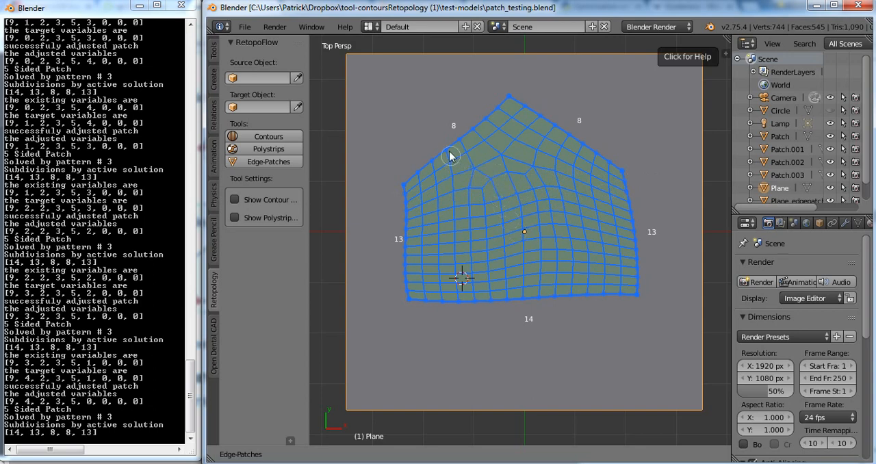
{"action": "mouse_move", "coordinate": [522, 190]}
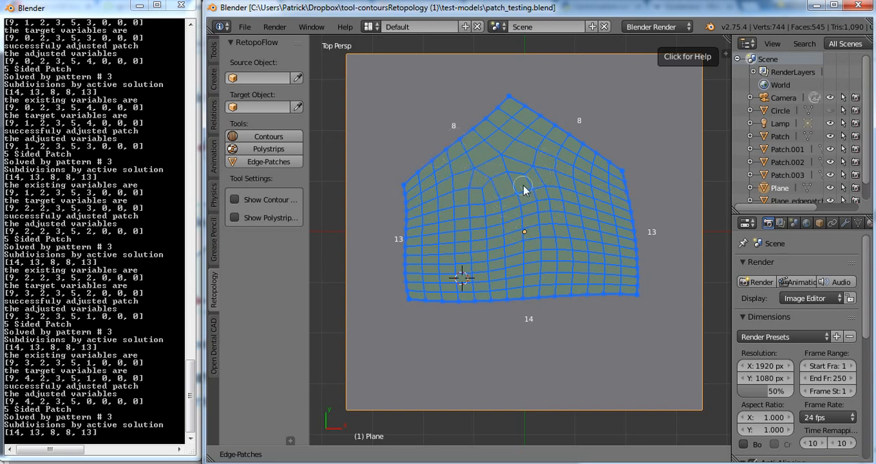
{"action": "mouse_move", "coordinate": [481, 187]}
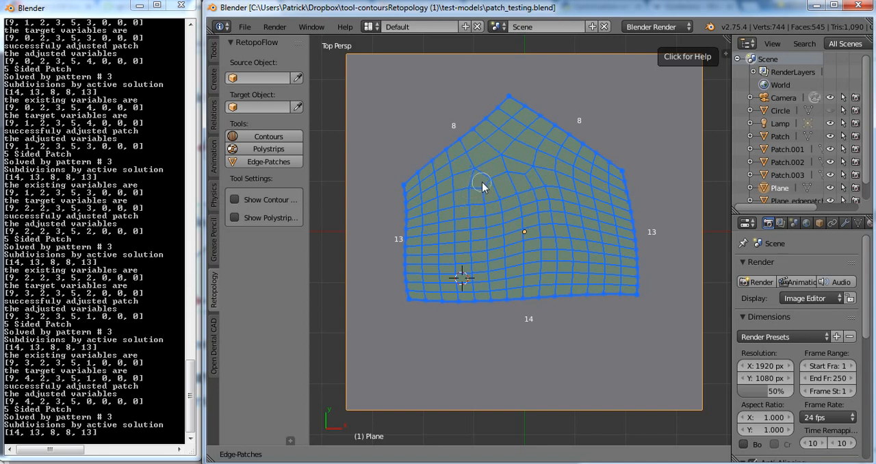
{"action": "mouse_move", "coordinate": [513, 179]}
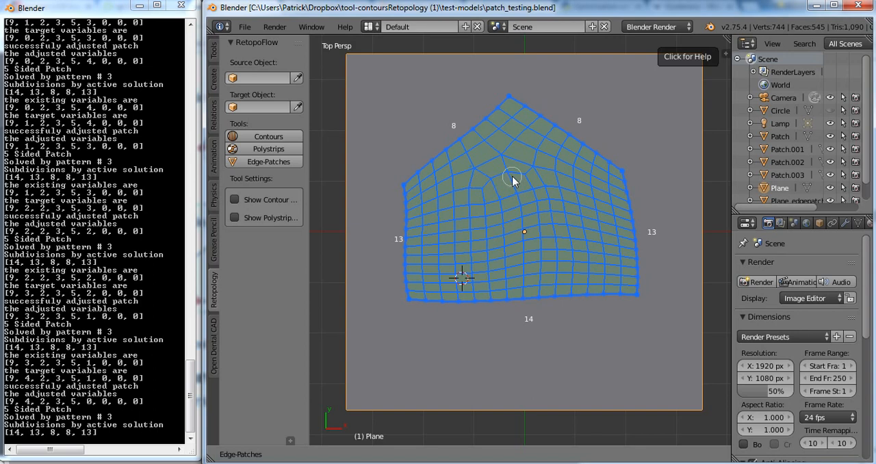
{"action": "mouse_move", "coordinate": [525, 199]}
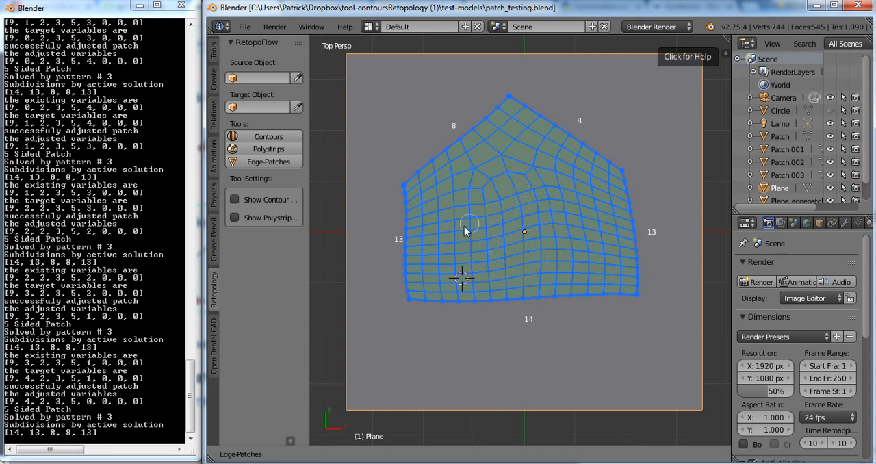
{"action": "mouse_move", "coordinate": [588, 140]}
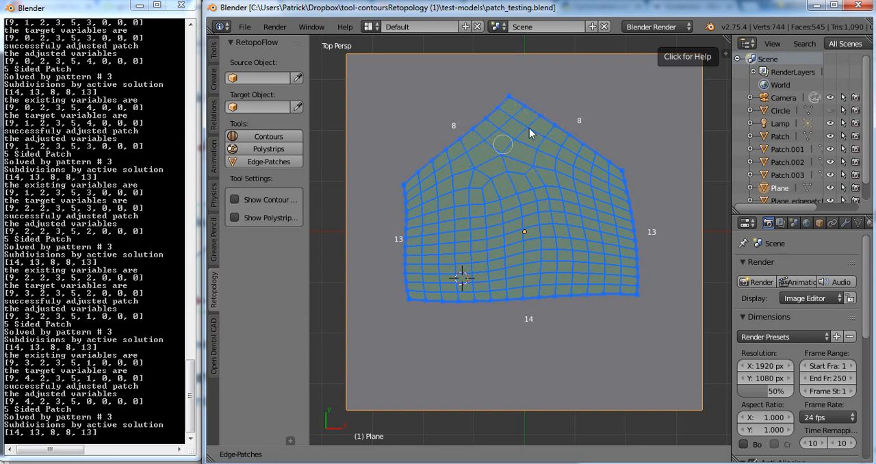
{"action": "mouse_move", "coordinate": [460, 101]}
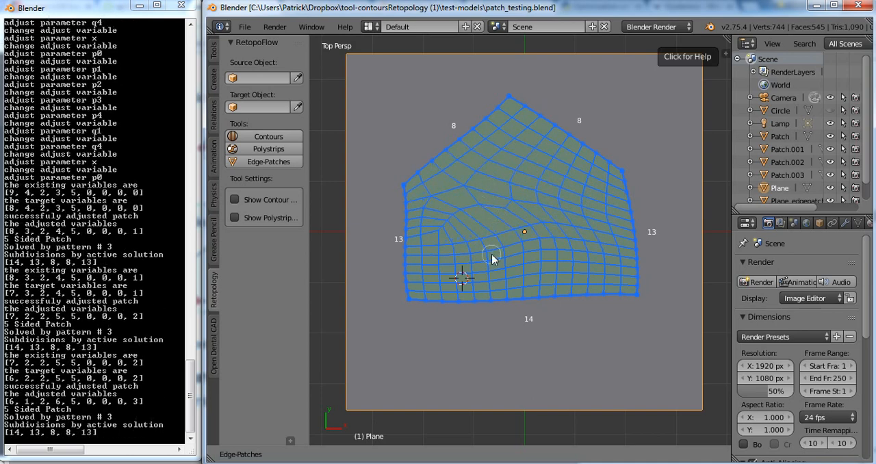
{"action": "mouse_move", "coordinate": [546, 199]}
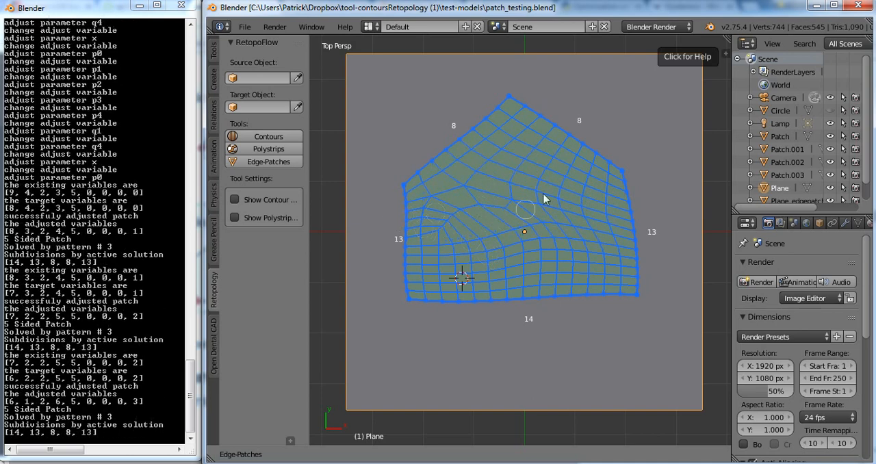
{"action": "mouse_move", "coordinate": [441, 216]}
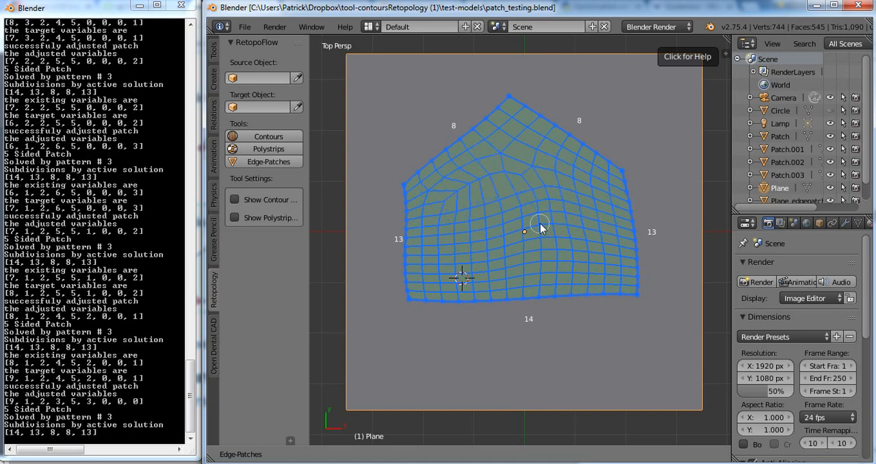
{"action": "mouse_move", "coordinate": [438, 205]}
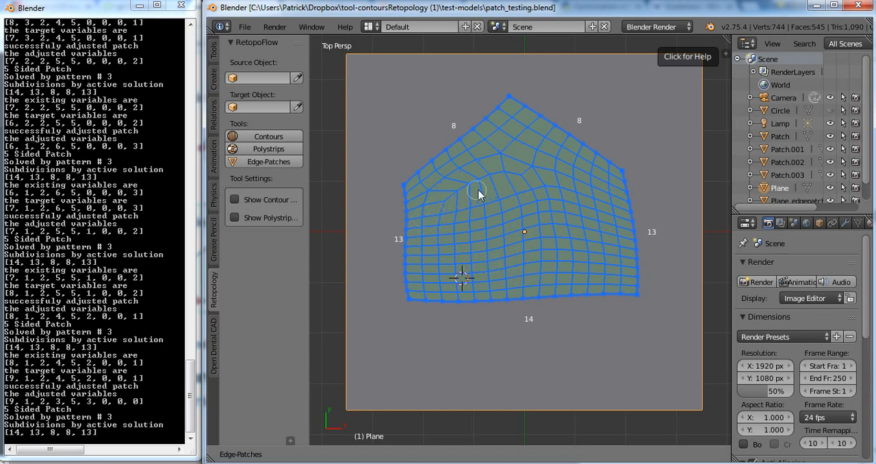
{"action": "mouse_move", "coordinate": [520, 328]}
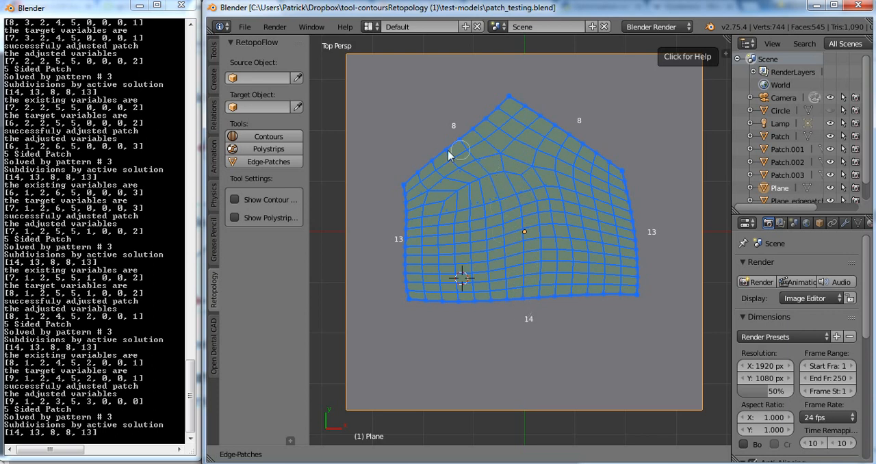
{"action": "mouse_move", "coordinate": [451, 166]}
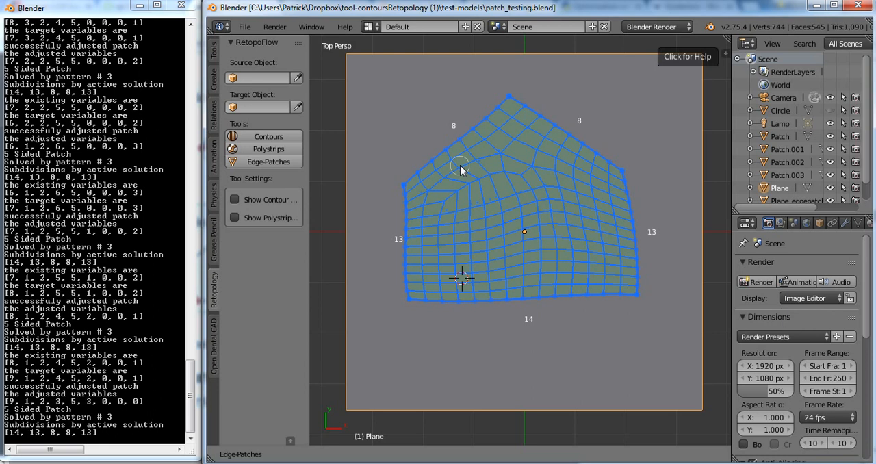
{"action": "mouse_move", "coordinate": [475, 186]}
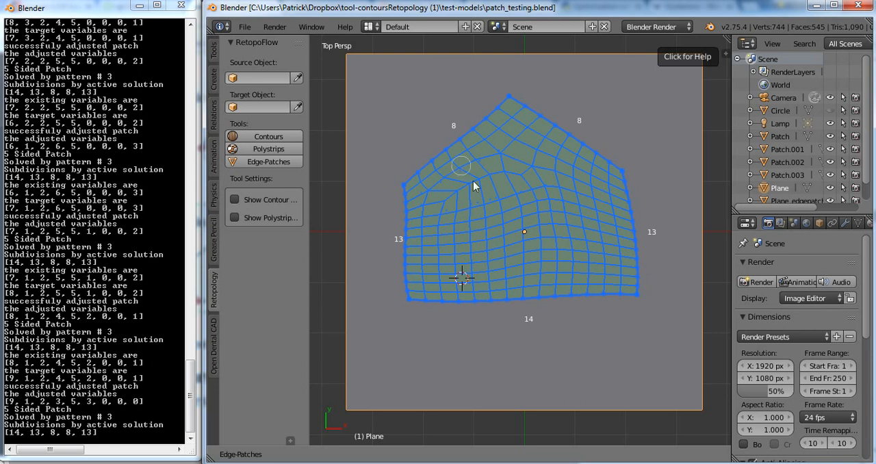
{"action": "mouse_move", "coordinate": [484, 202]}
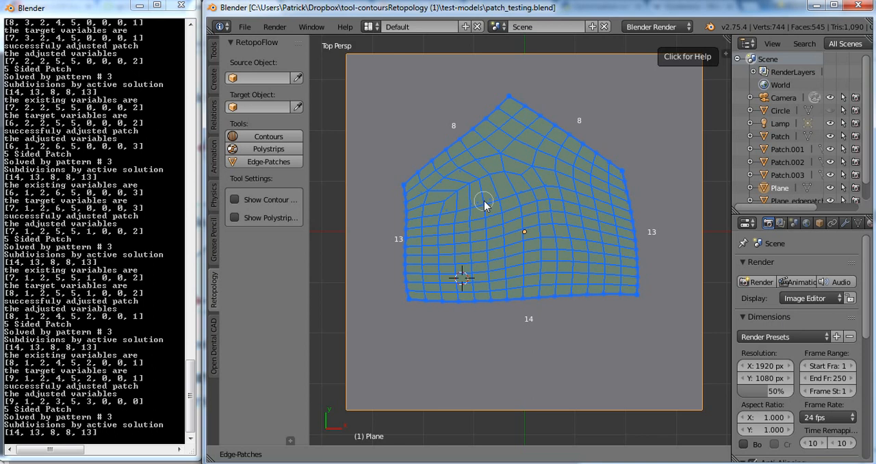
{"action": "mouse_move", "coordinate": [452, 221]}
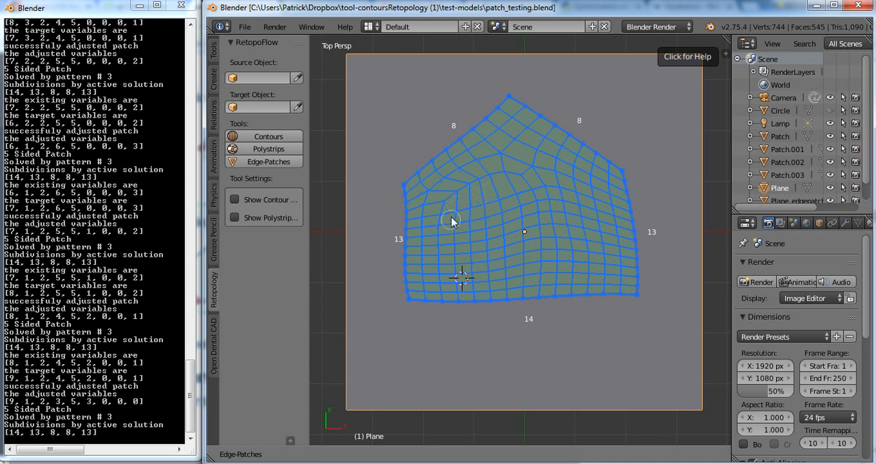
{"action": "mouse_move", "coordinate": [536, 208]}
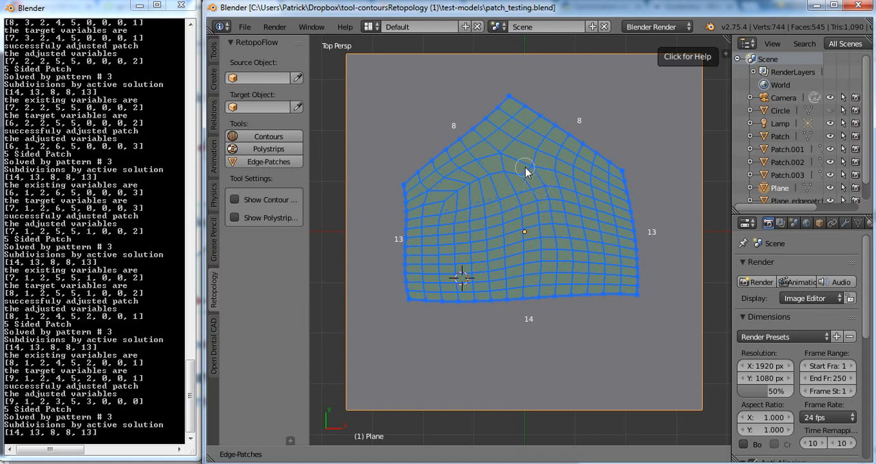
{"action": "mouse_move", "coordinate": [494, 240]}
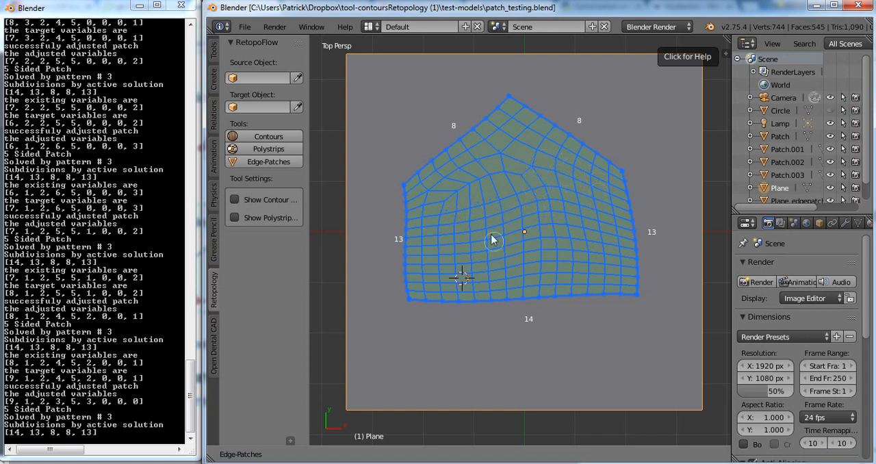
{"action": "mouse_move", "coordinate": [465, 189]}
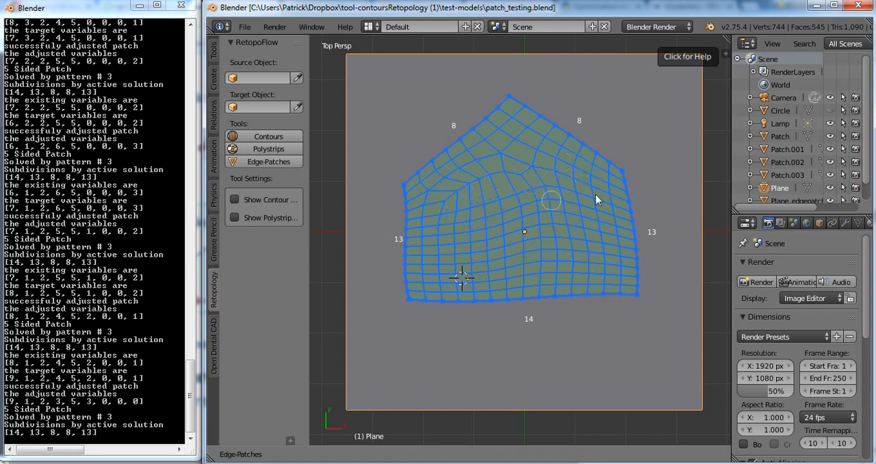
{"action": "mouse_move", "coordinate": [544, 201]}
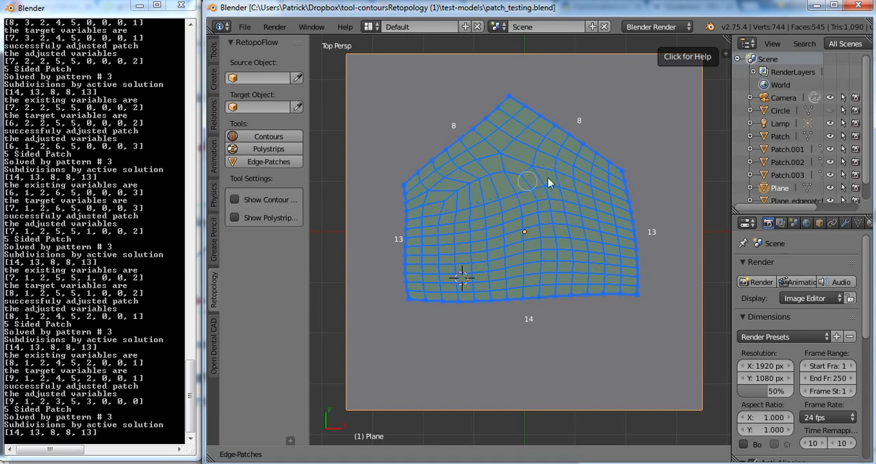
{"action": "mouse_move", "coordinate": [576, 200]}
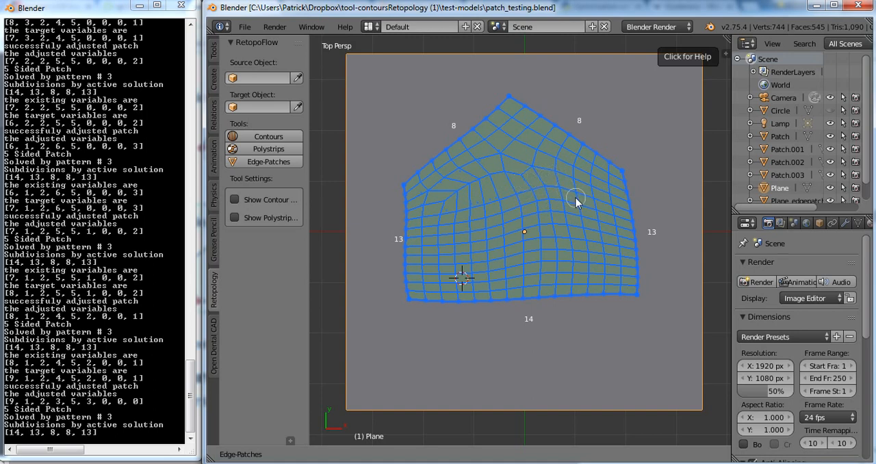